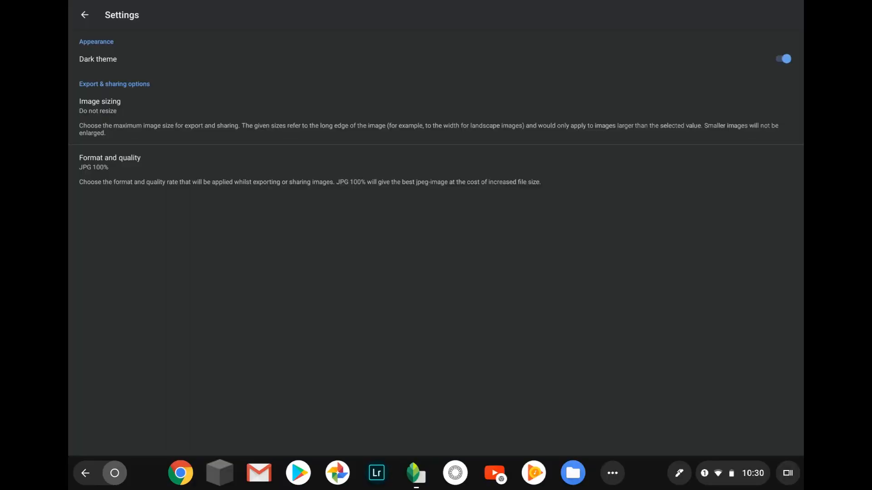
# Switch off the Dark theme and return to the empty open-photo start screen
pyautogui.click(782, 59)
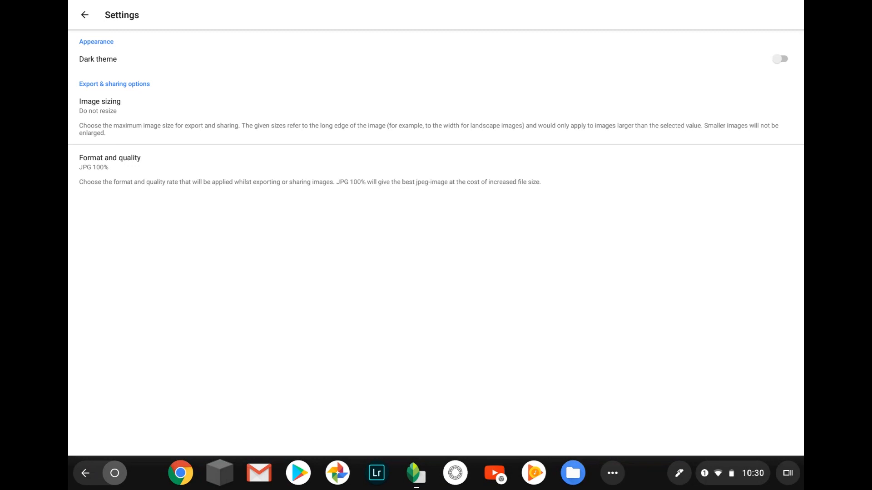
pyautogui.click(84, 15)
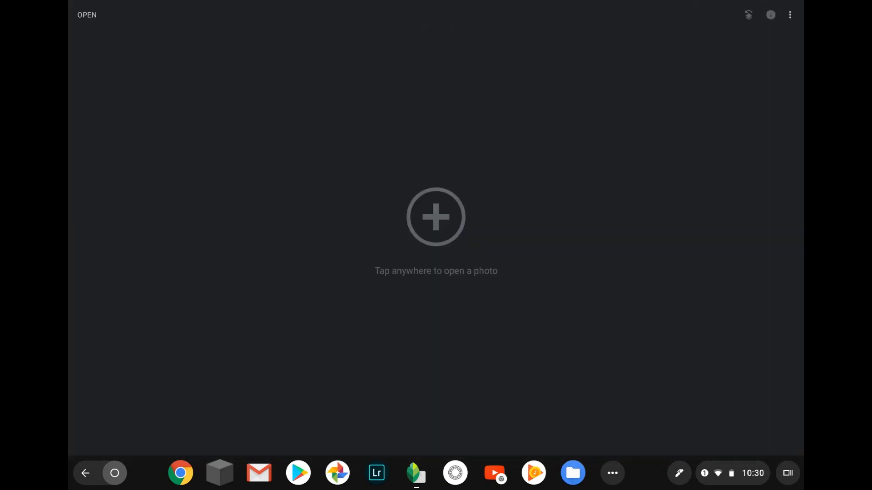